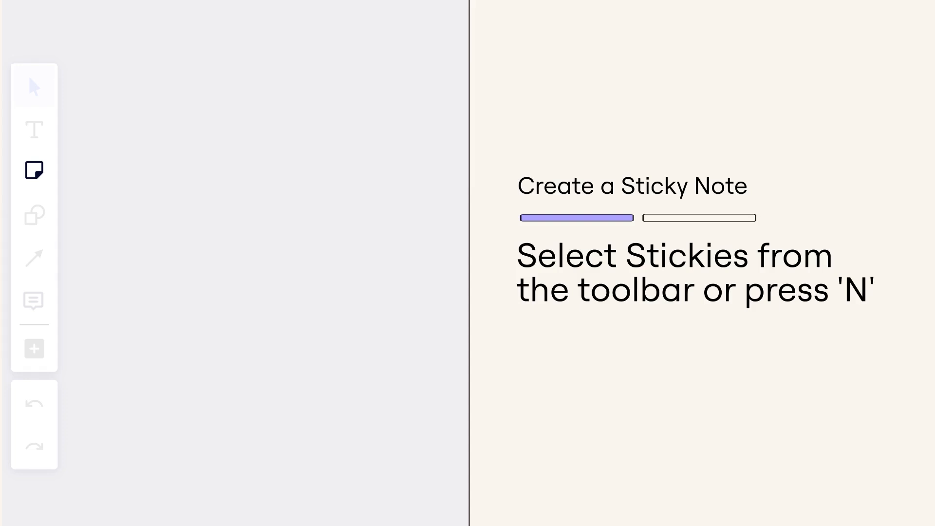
Place a sticky note on the board and type 'Add multi' into it.
{"action": "left_click", "coordinate": [34, 170]}
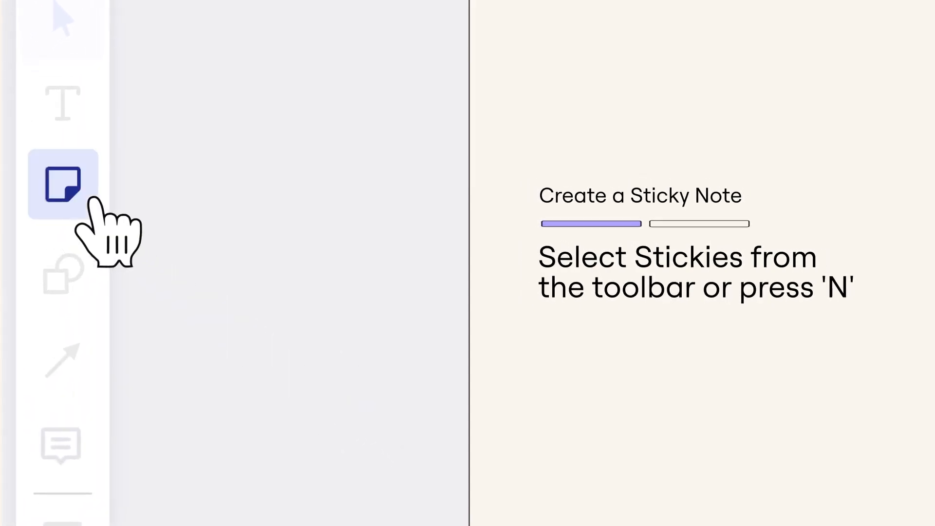
{"action": "left_click", "coordinate": [62, 184]}
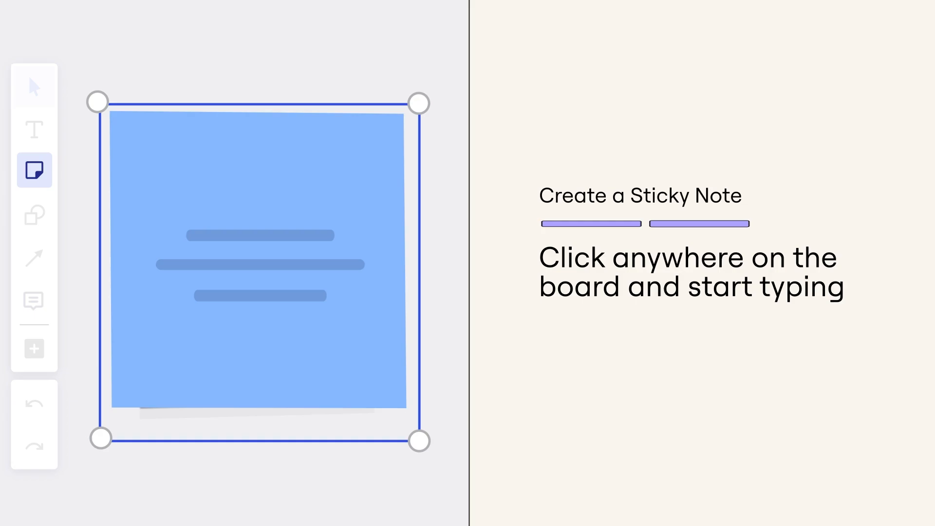
{"action": "type", "text": "Add multiple Stickies"}
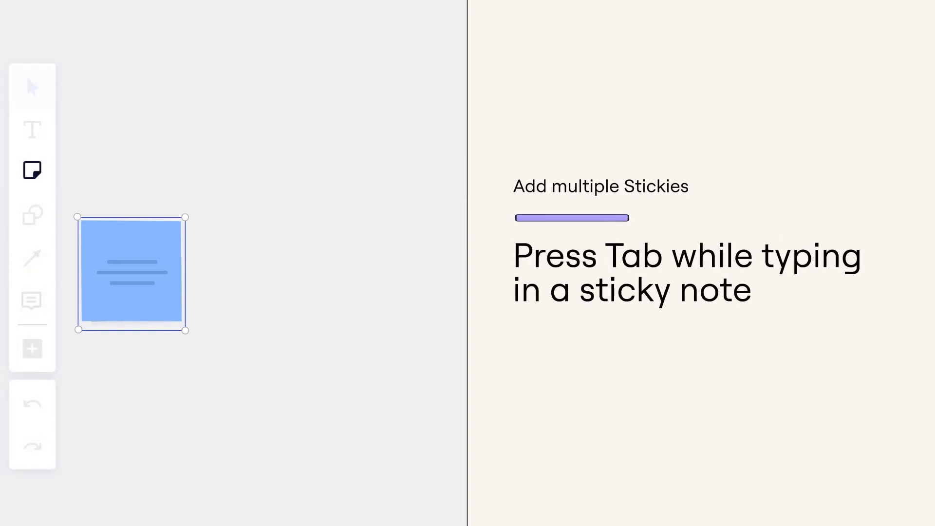
Spawn two more adjacent sticky notes from the typed one using Tab.
{"action": "key", "text": "Tab"}
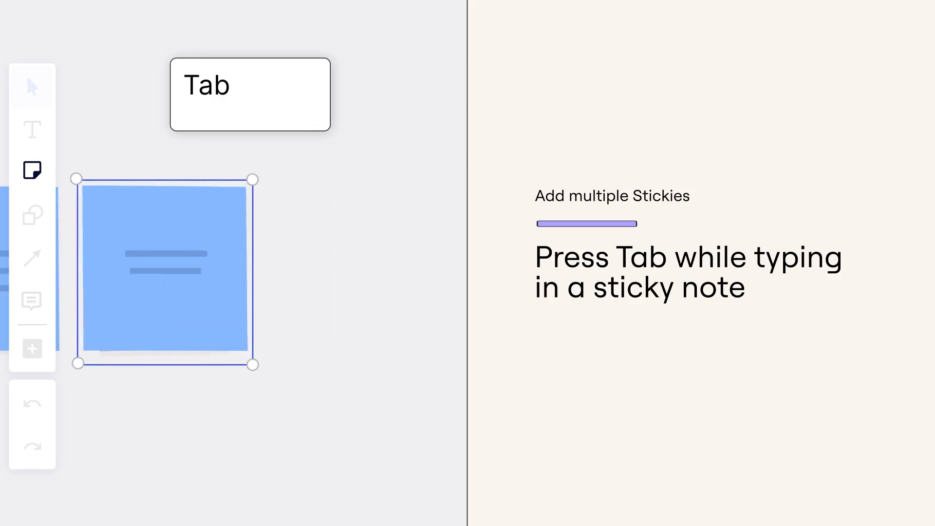
{"action": "key", "text": "Tab"}
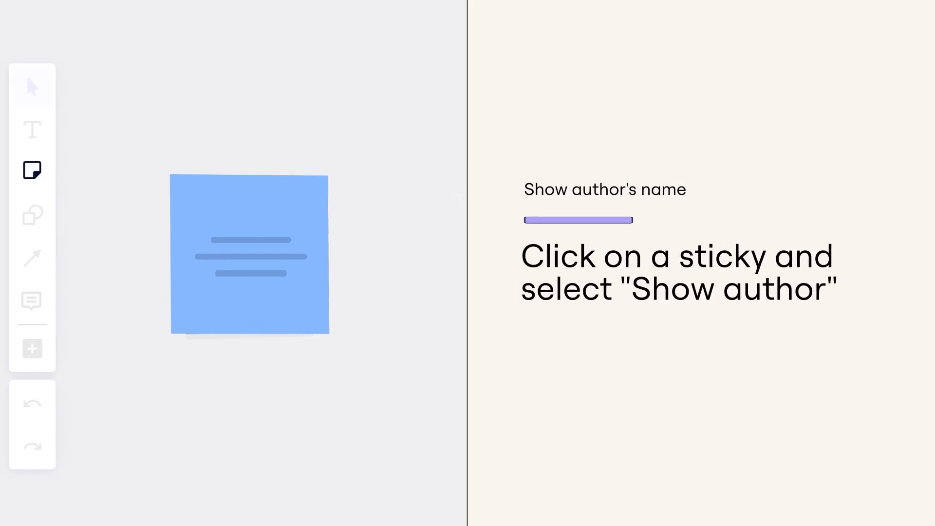
Select the blue sticky note and turn on Show author.
{"action": "left_click", "coordinate": [249, 255]}
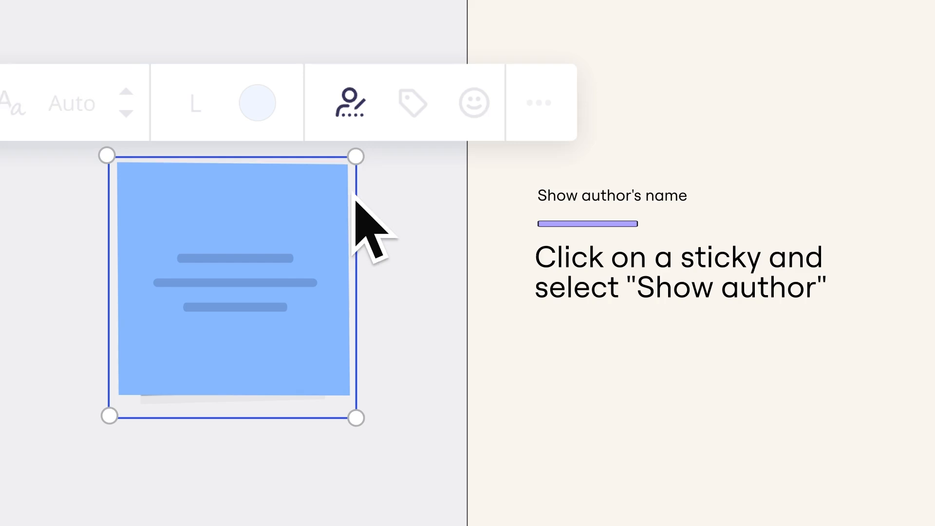
{"action": "left_click", "coordinate": [348, 101]}
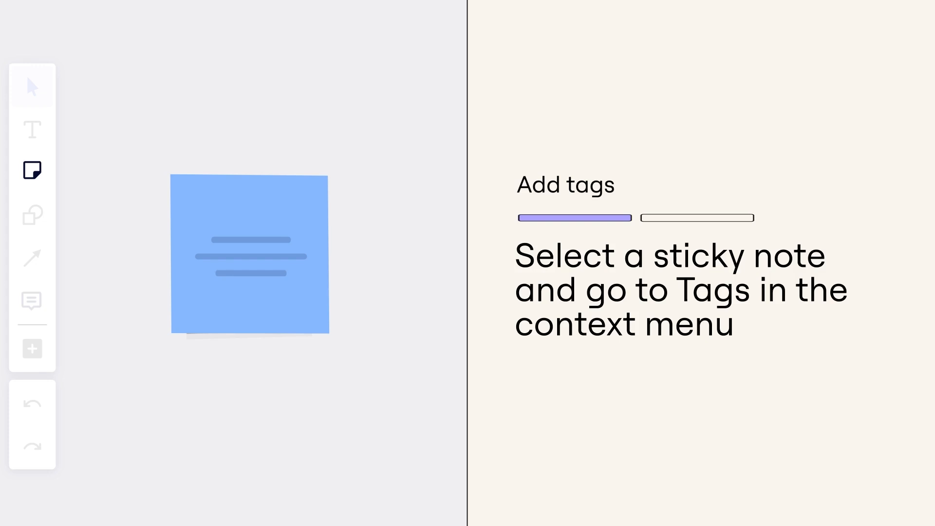
{"action": "mouse_move", "coordinate": [358, 423]}
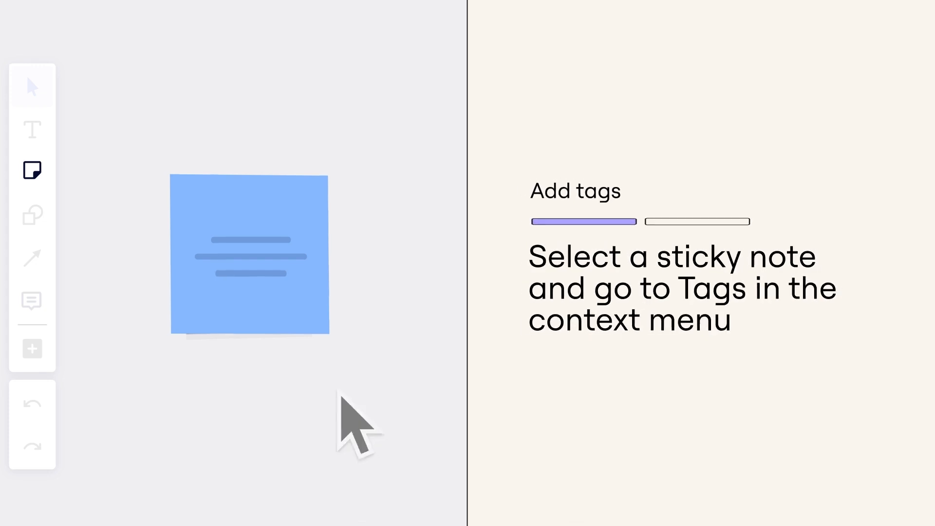
Select the blue sticky, open its tag choices, and pick the red tag.
{"action": "left_click", "coordinate": [249, 256]}
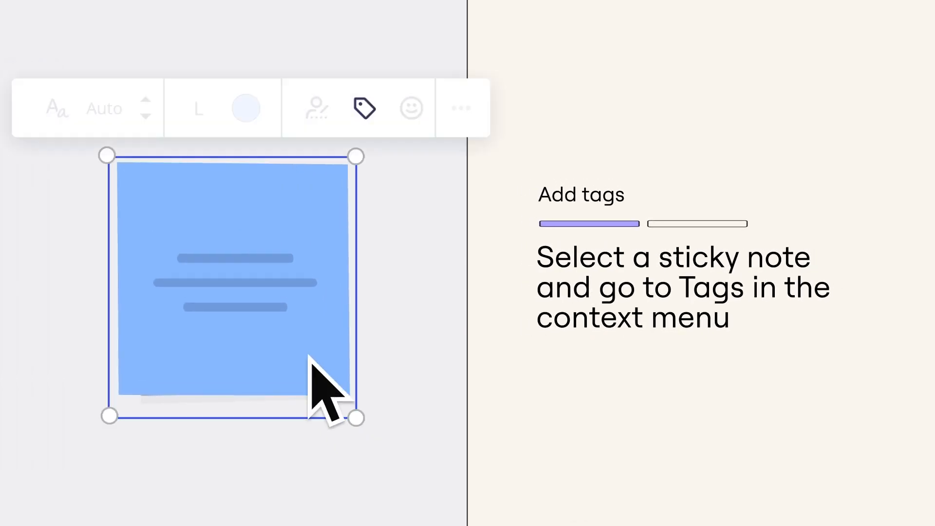
{"action": "left_click", "coordinate": [379, 107]}
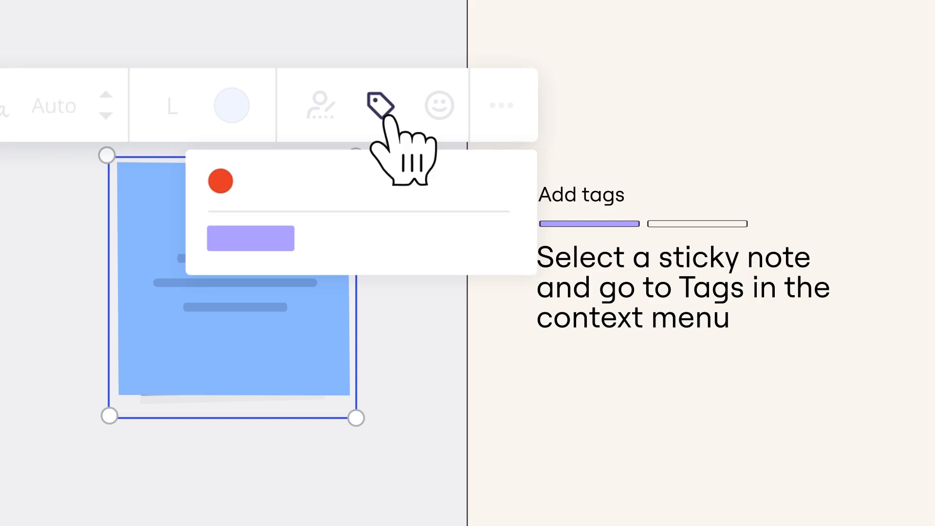
{"action": "left_click", "coordinate": [379, 106]}
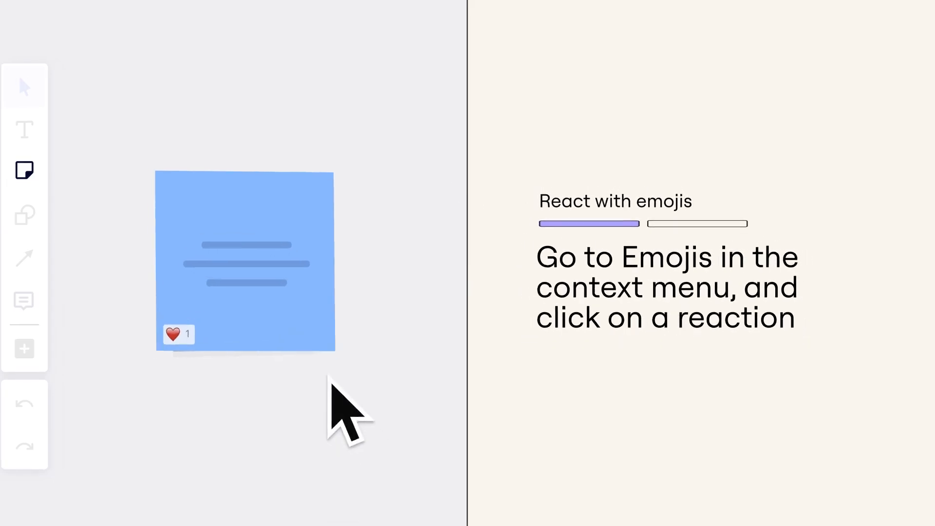
Add a raised-hands emoji reaction to the blue sticky alongside the heart.
{"action": "left_click", "coordinate": [244, 262]}
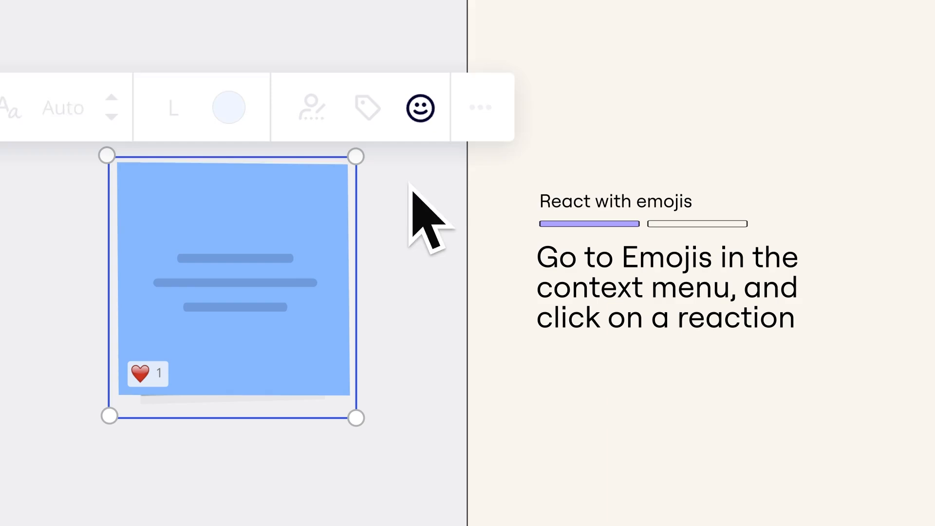
{"action": "left_click", "coordinate": [419, 107]}
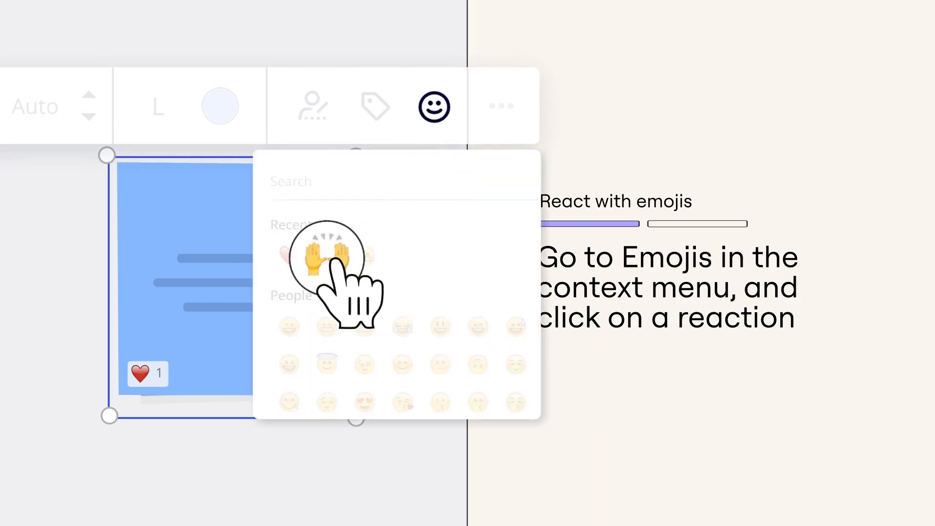
{"action": "left_click", "coordinate": [324, 257]}
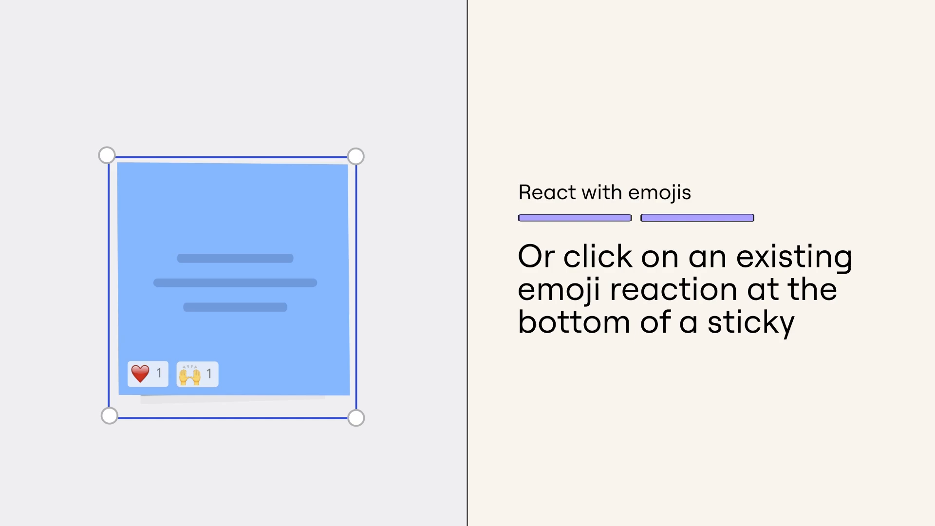
{"action": "left_click", "coordinate": [197, 374]}
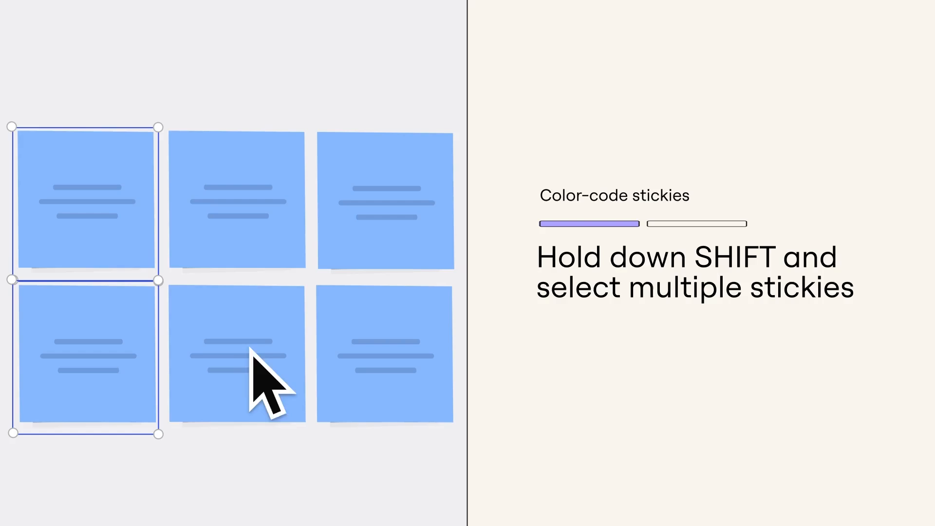
Shift-add the bottom-middle sticky to the selection.
{"action": "left_click", "coordinate": [236, 355]}
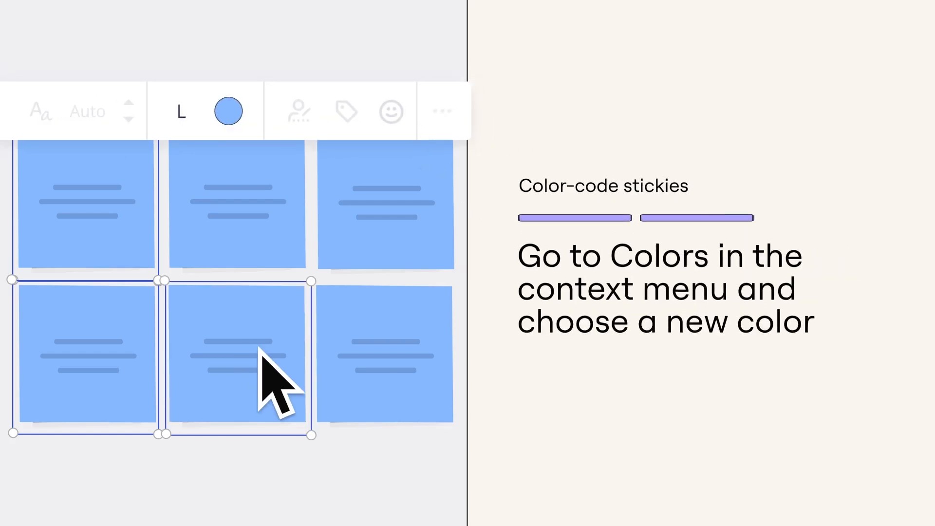